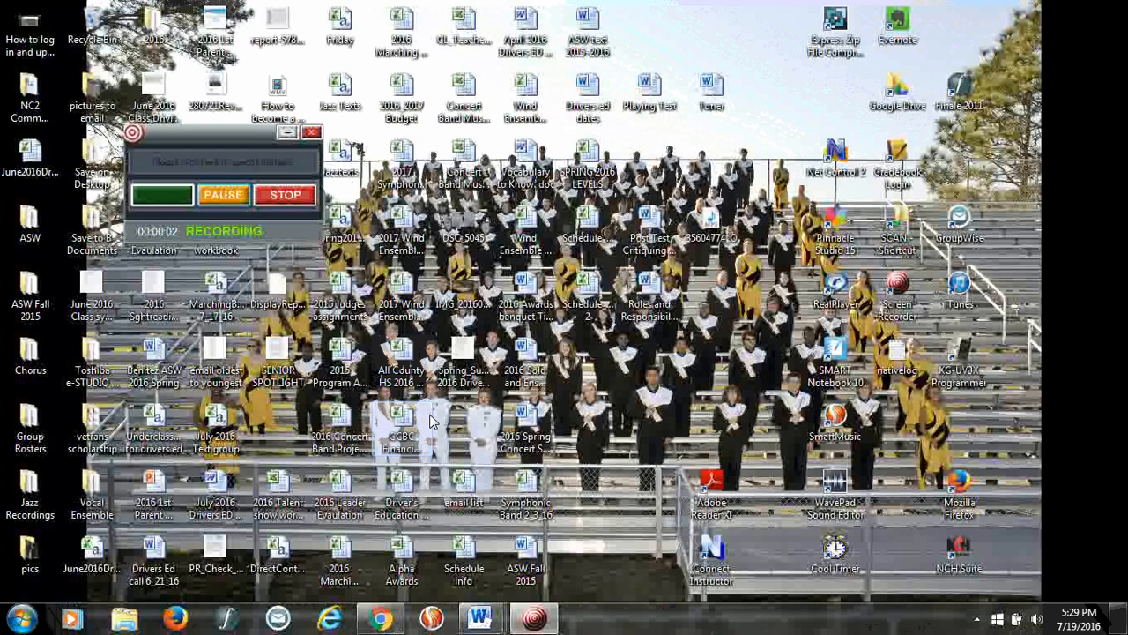
mouse_move(603, 485)
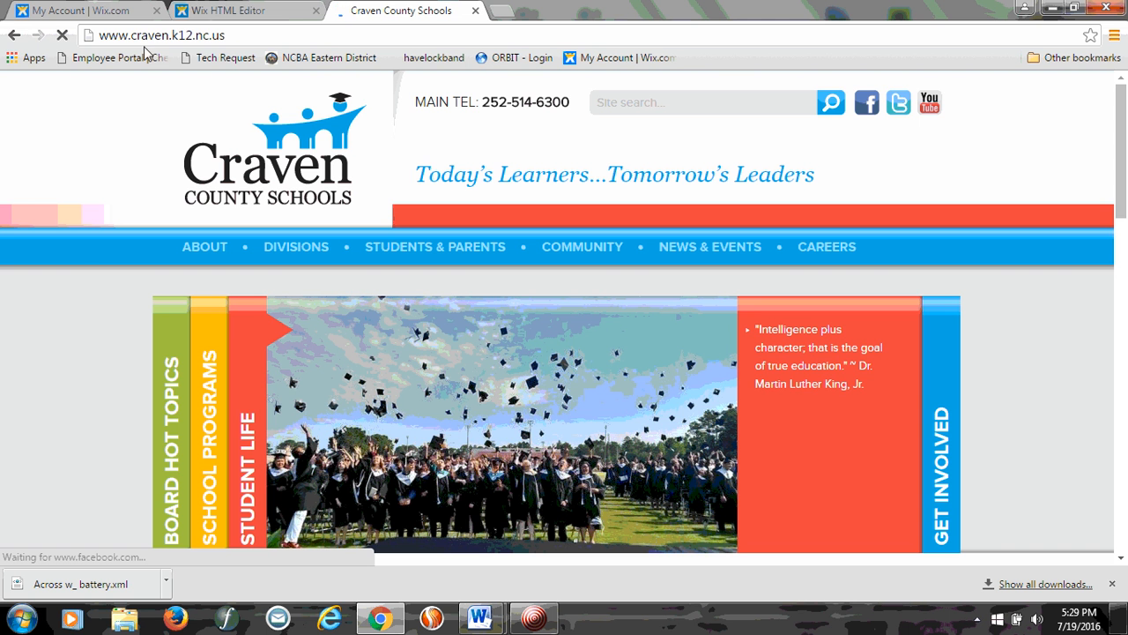
mouse_move(228, 58)
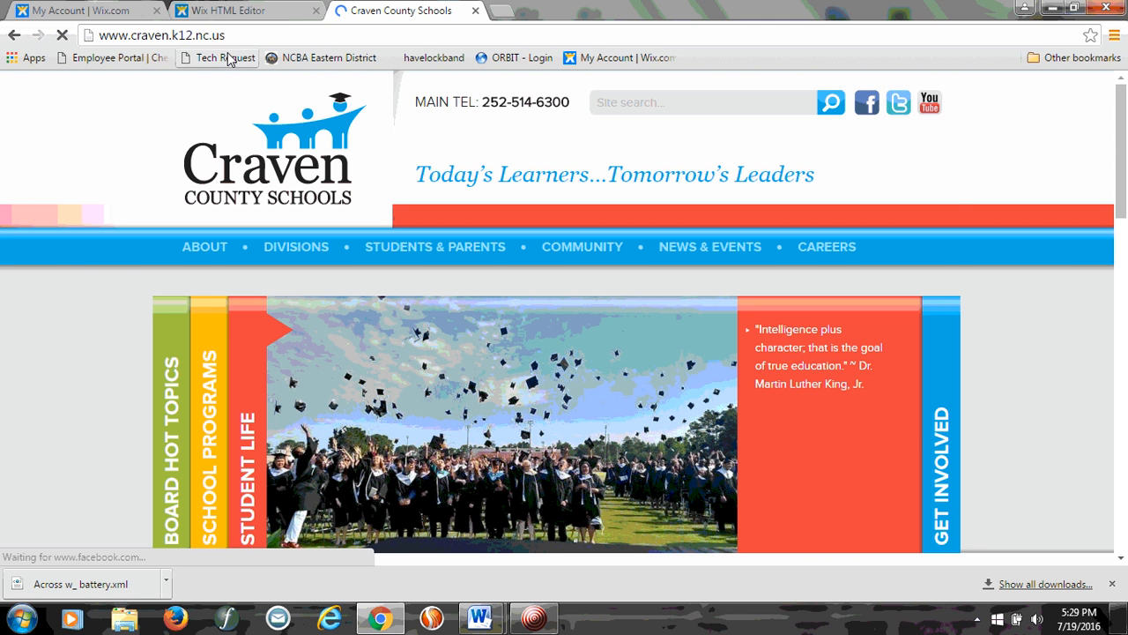
- Navigate via Students & Parents to the Volunteer Opportunities page and reach the online application
scroll(down, 3)
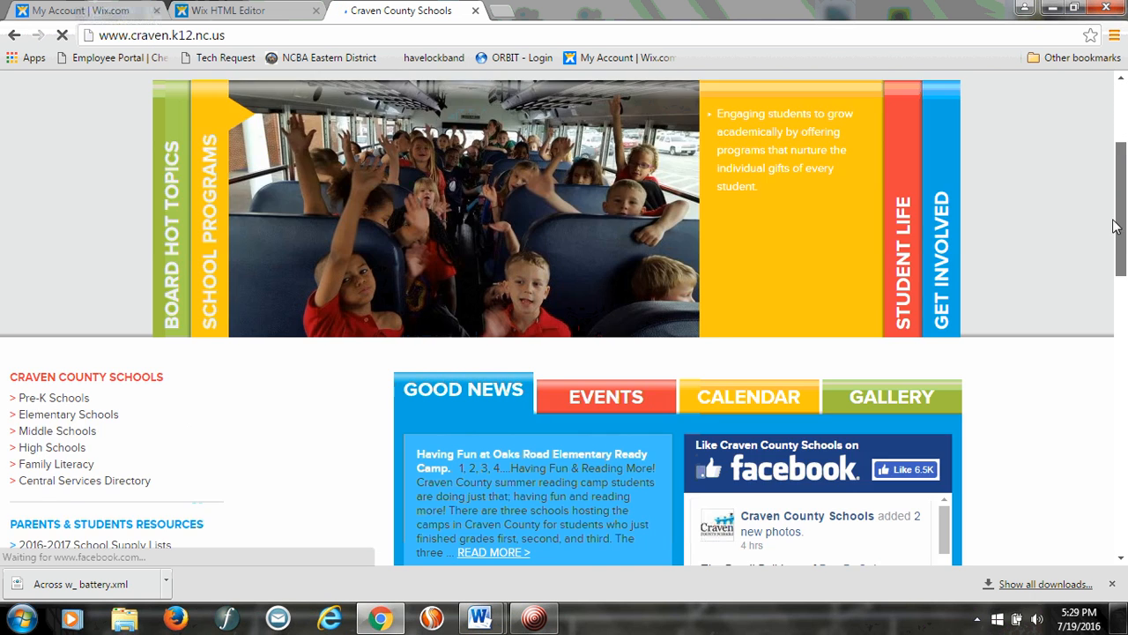
scroll(down, 3)
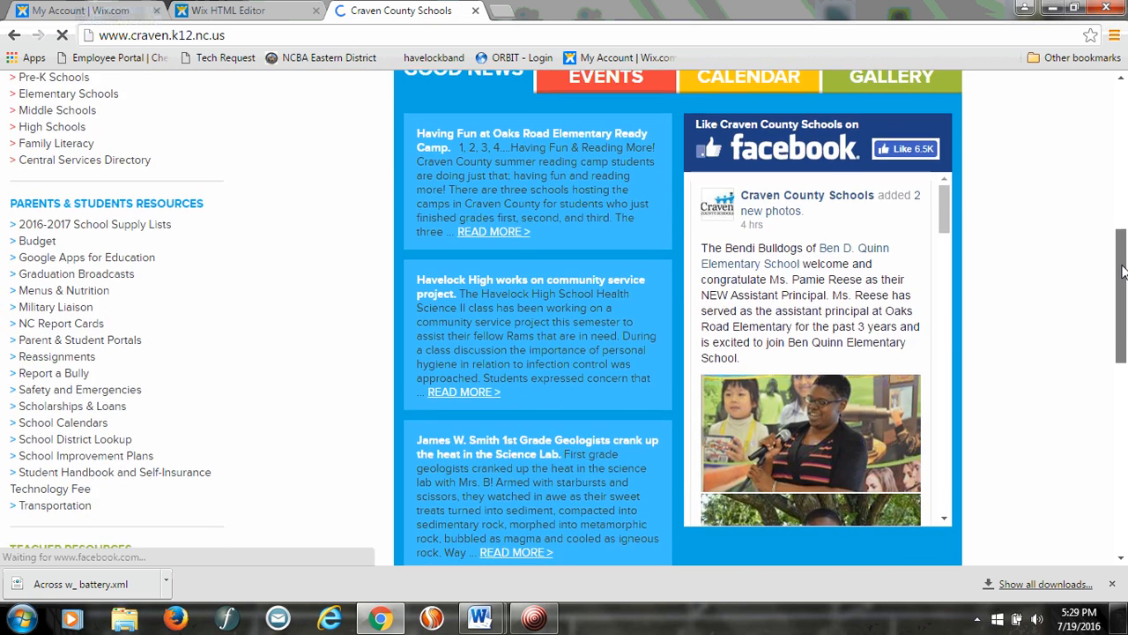
scroll(up, 3)
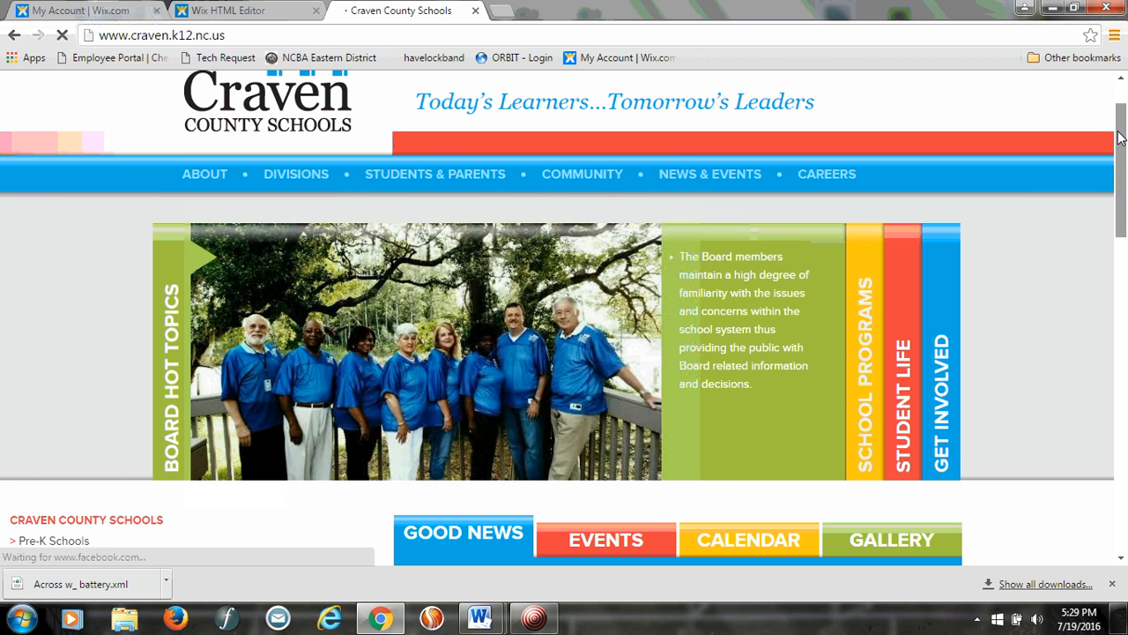
click(433, 175)
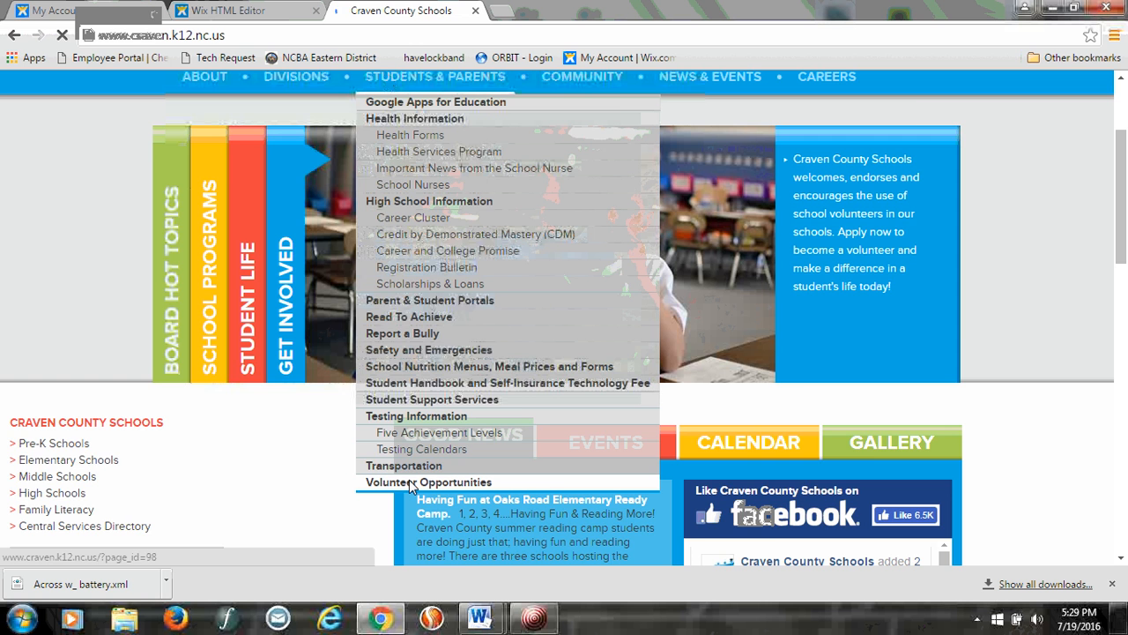
click(429, 482)
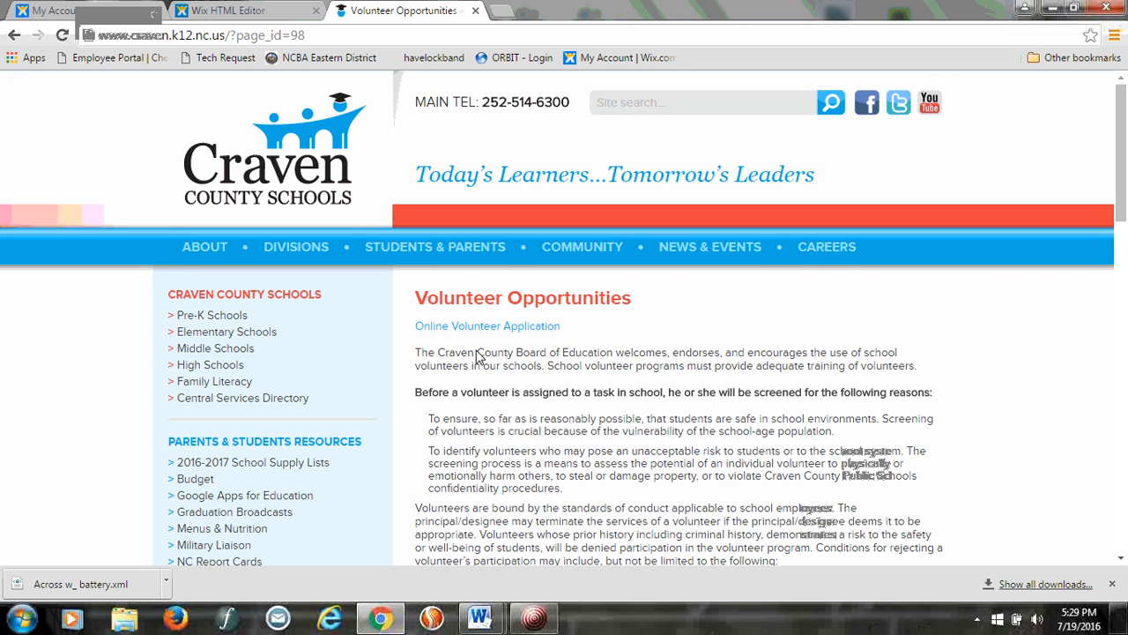
scroll(down, 3)
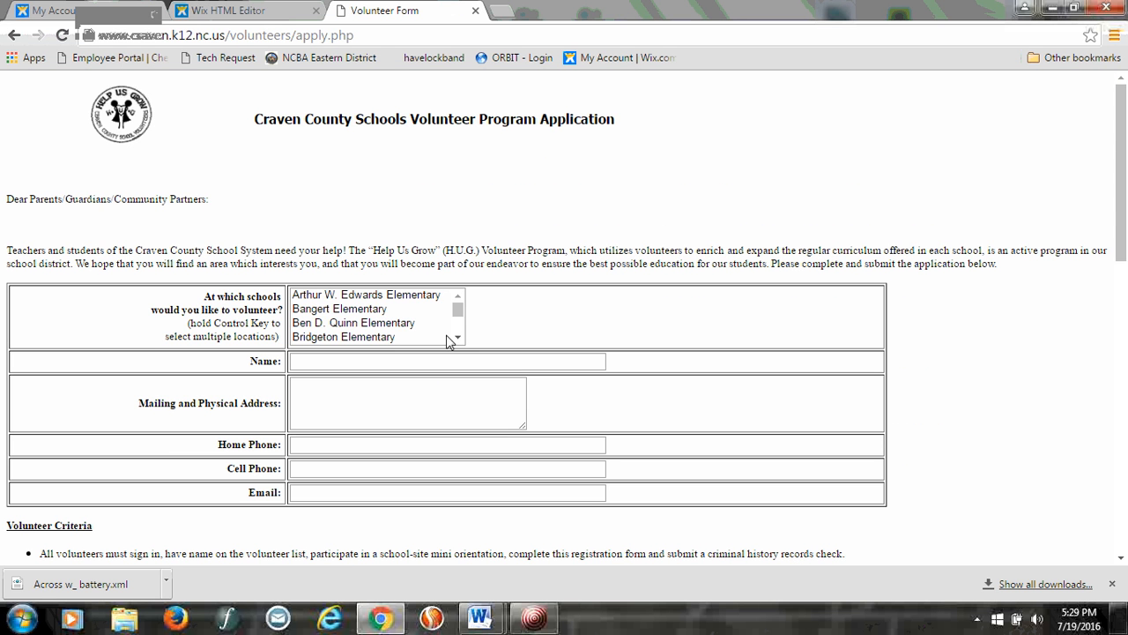
- Select Havelock High, then add Havelock Elementary and Havelock Middle as volunteer schools
scroll(down, 3)
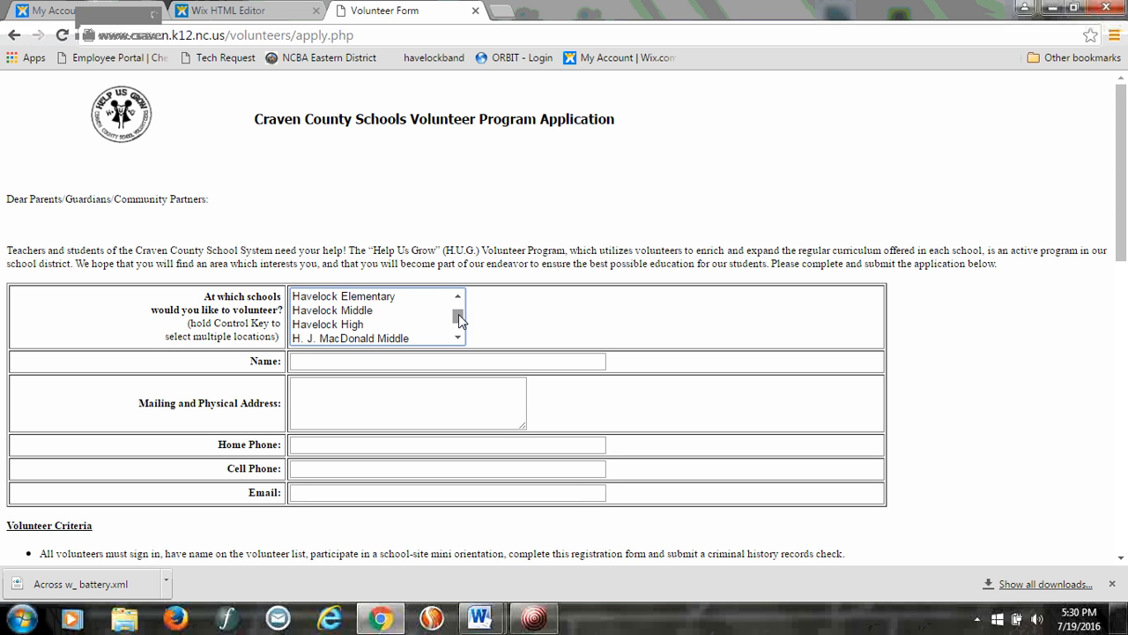
click(356, 324)
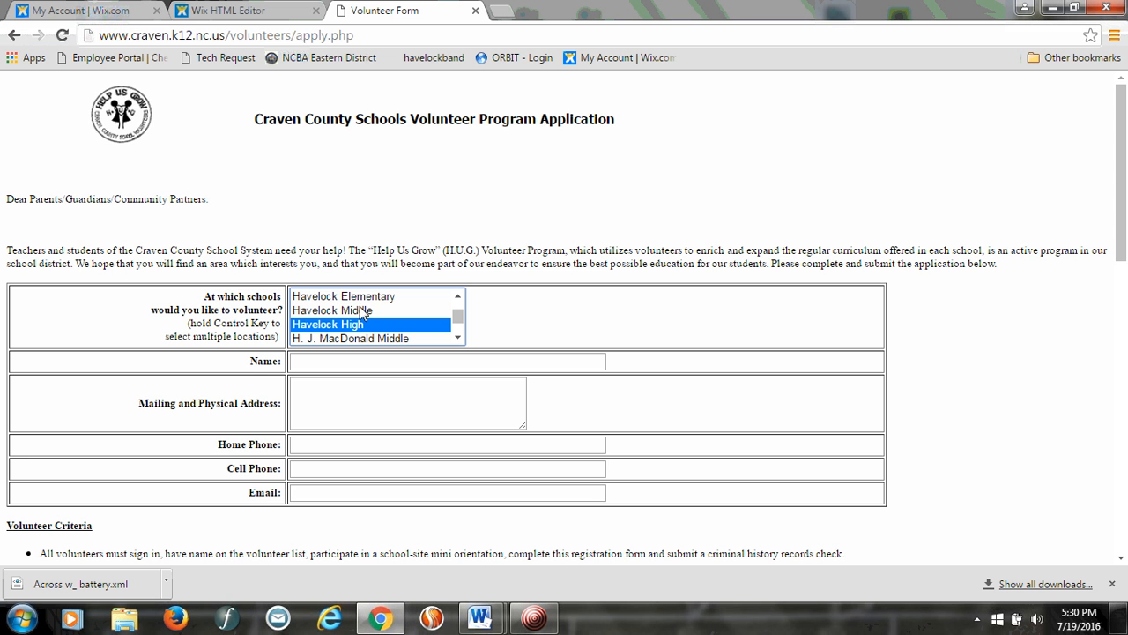
click(344, 296)
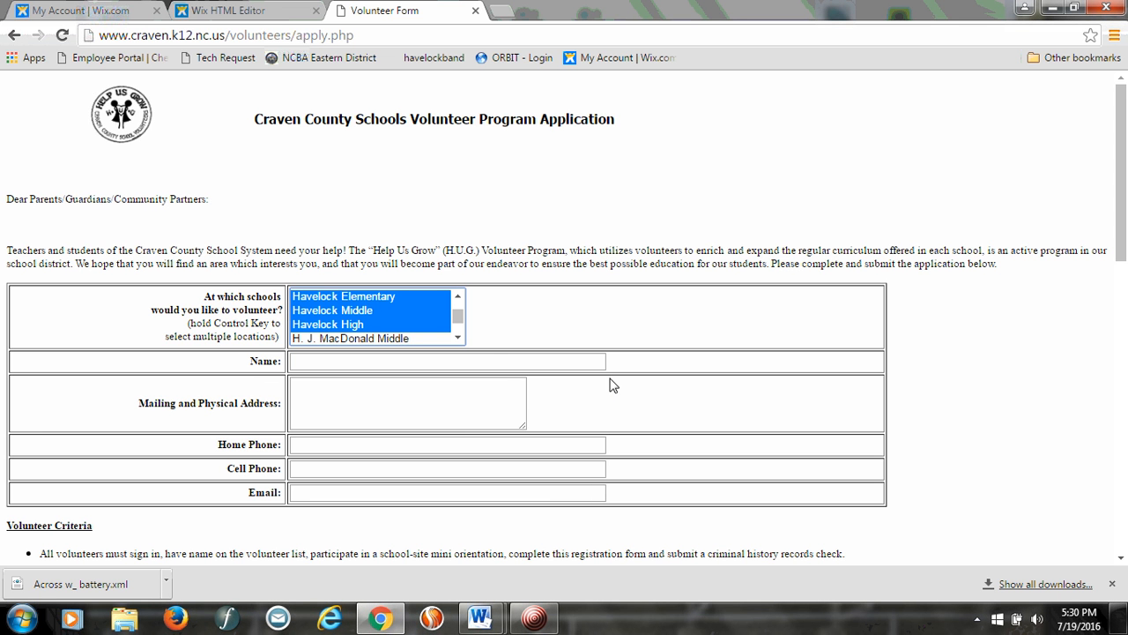
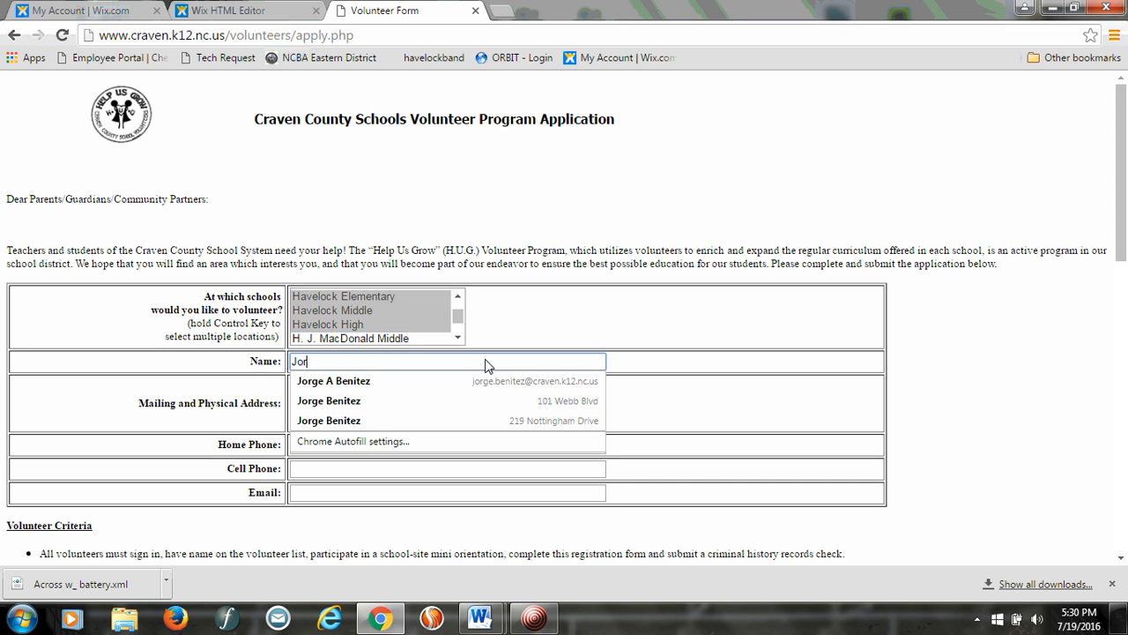
click(334, 381)
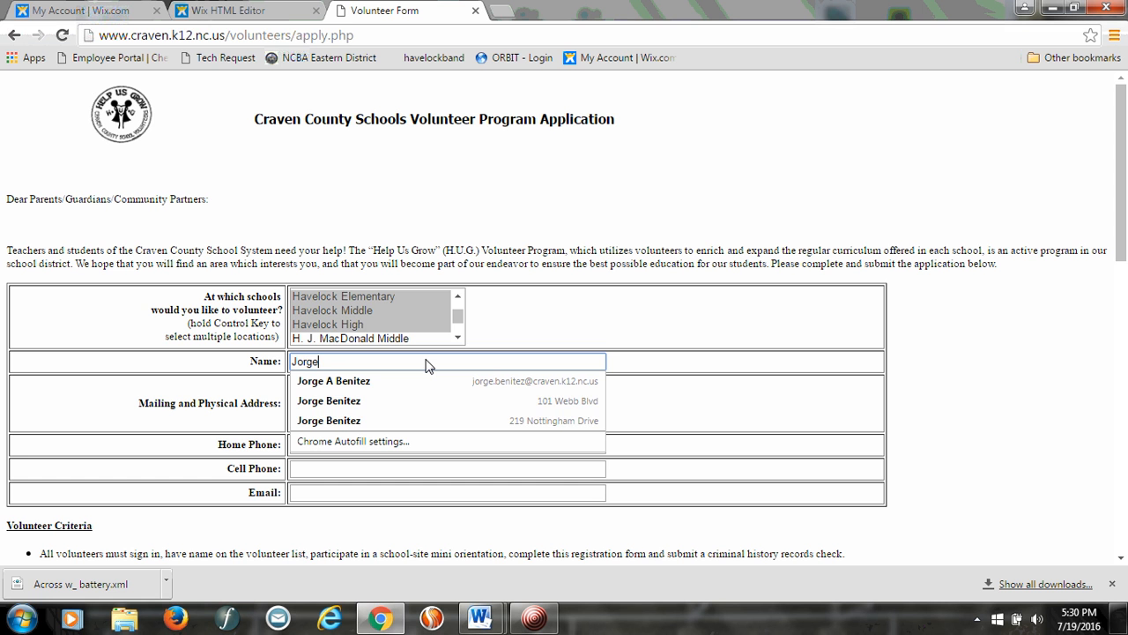
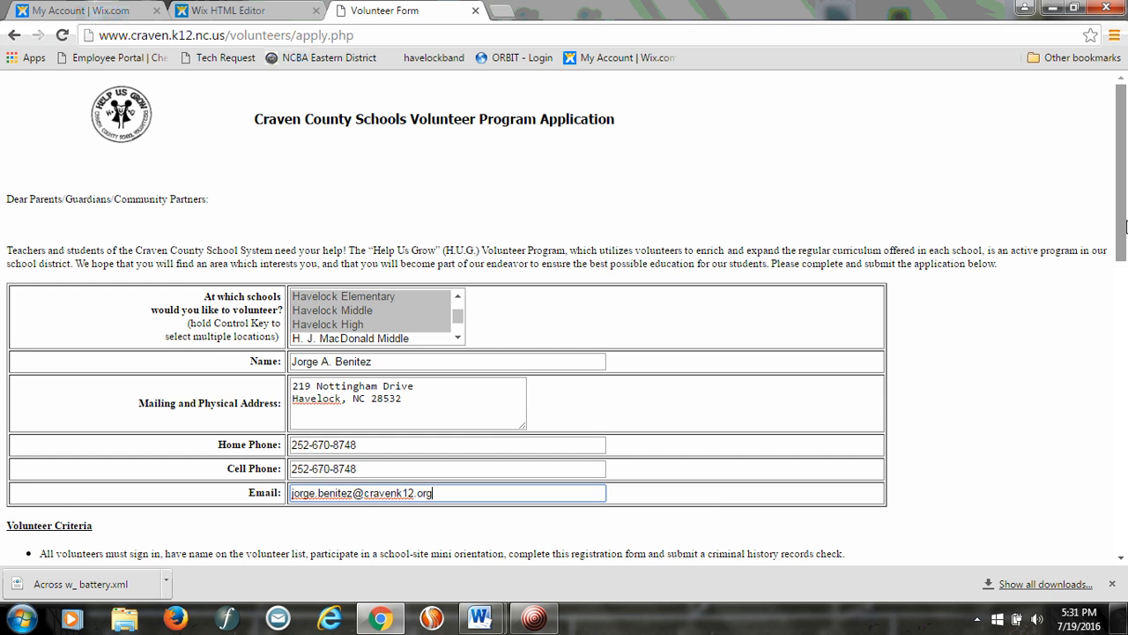
- Answer No to the conviction and other criminal-history questions further down the form
scroll(down, 3)
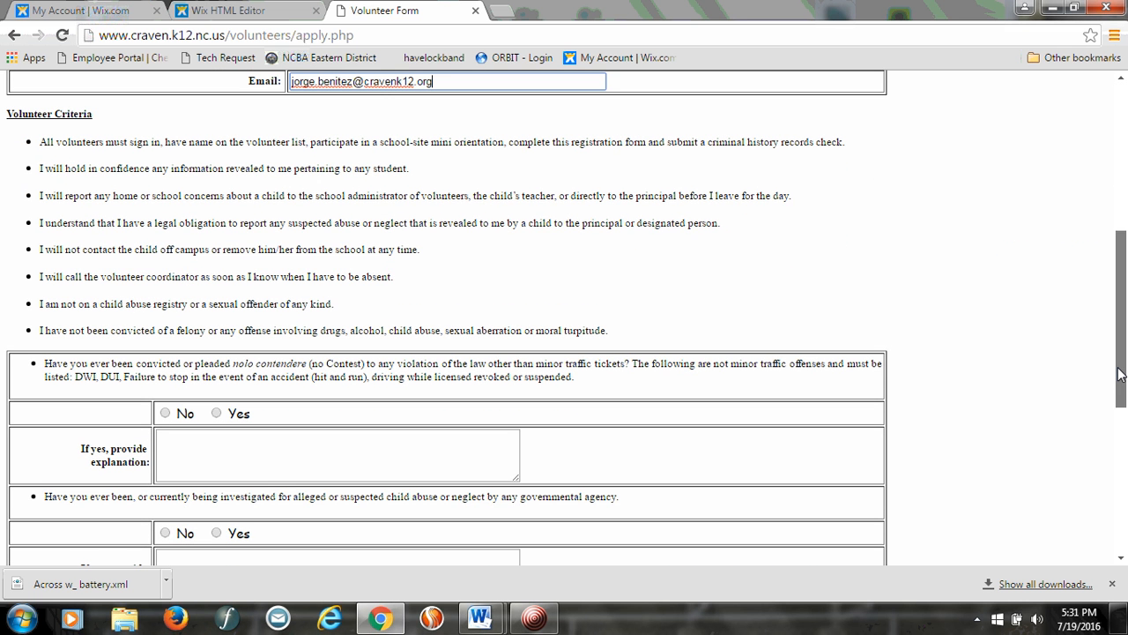
mouse_move(254, 298)
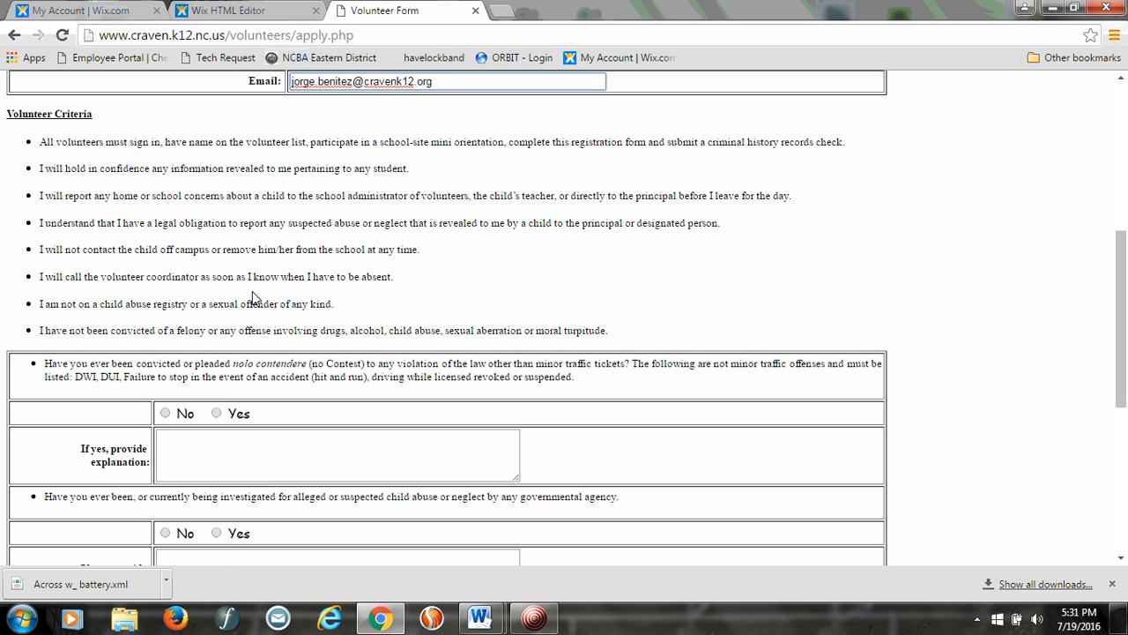
mouse_move(374, 476)
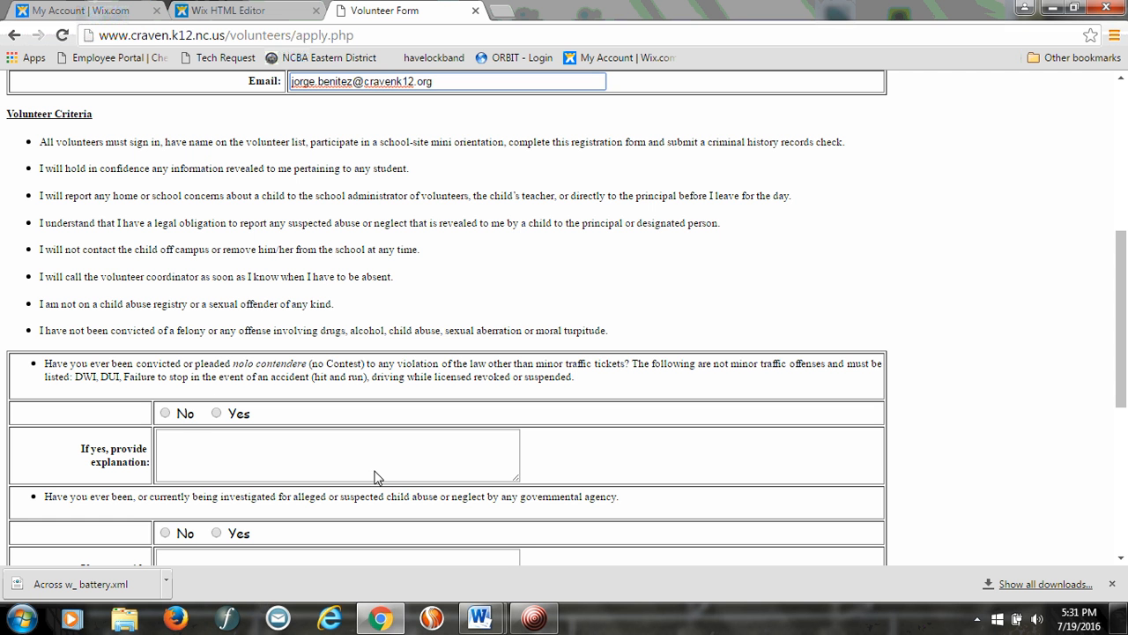
click(165, 413)
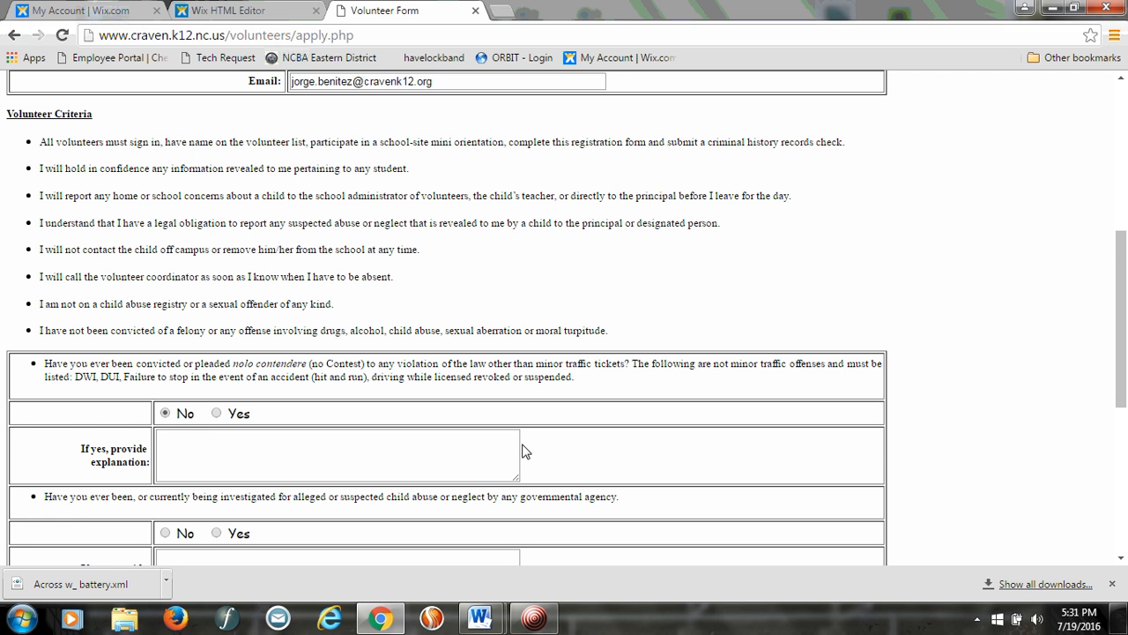
scroll(down, 3)
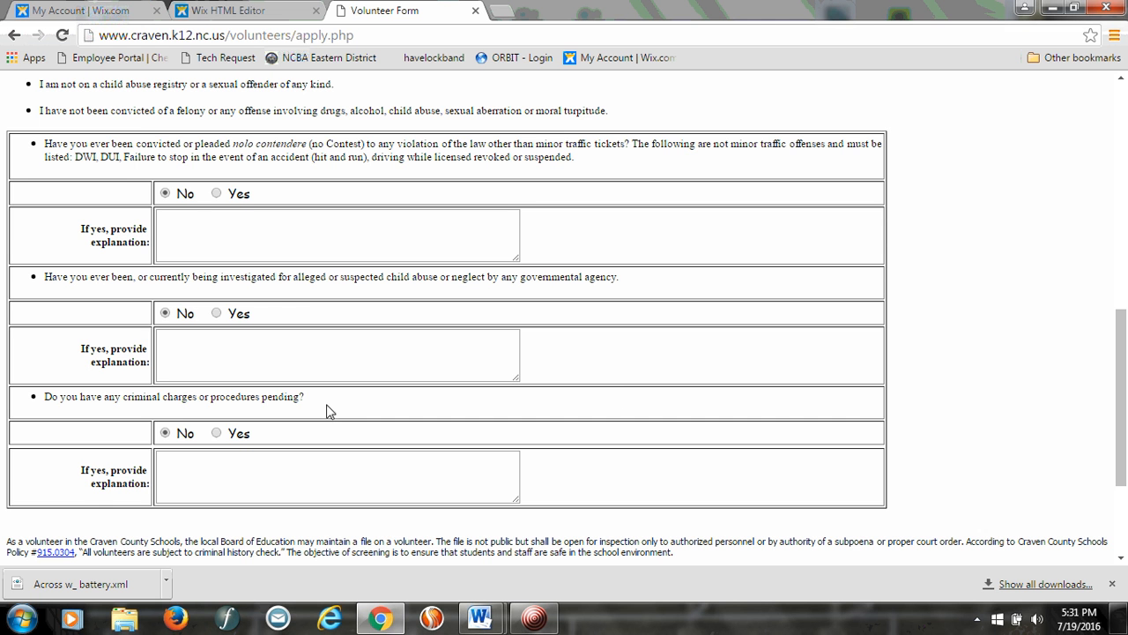
scroll(down, 3)
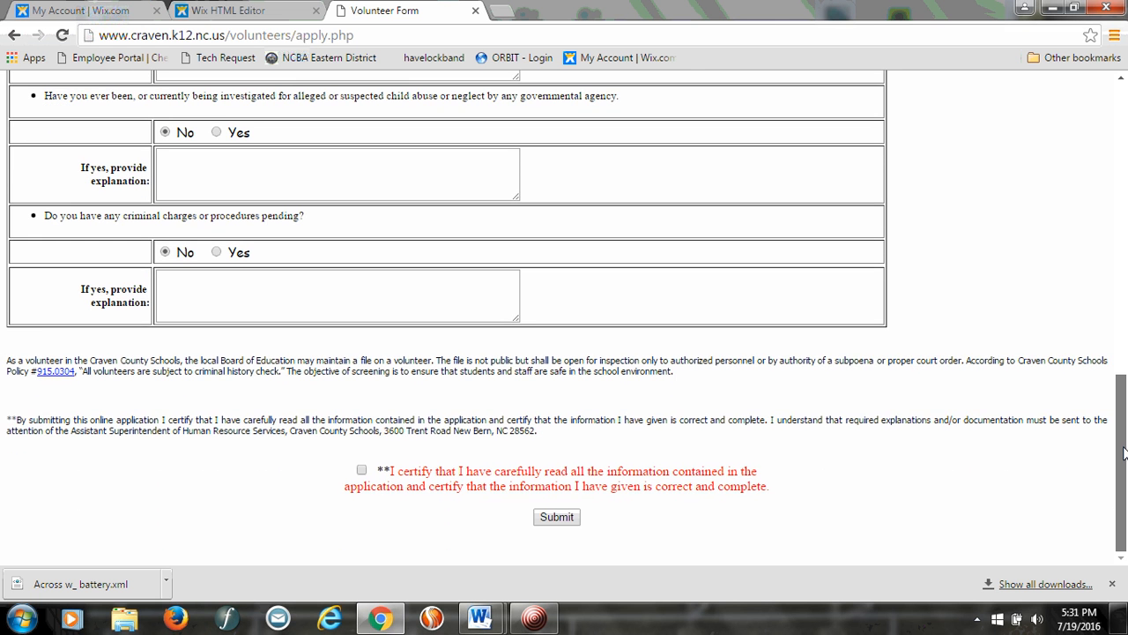
mouse_move(321, 371)
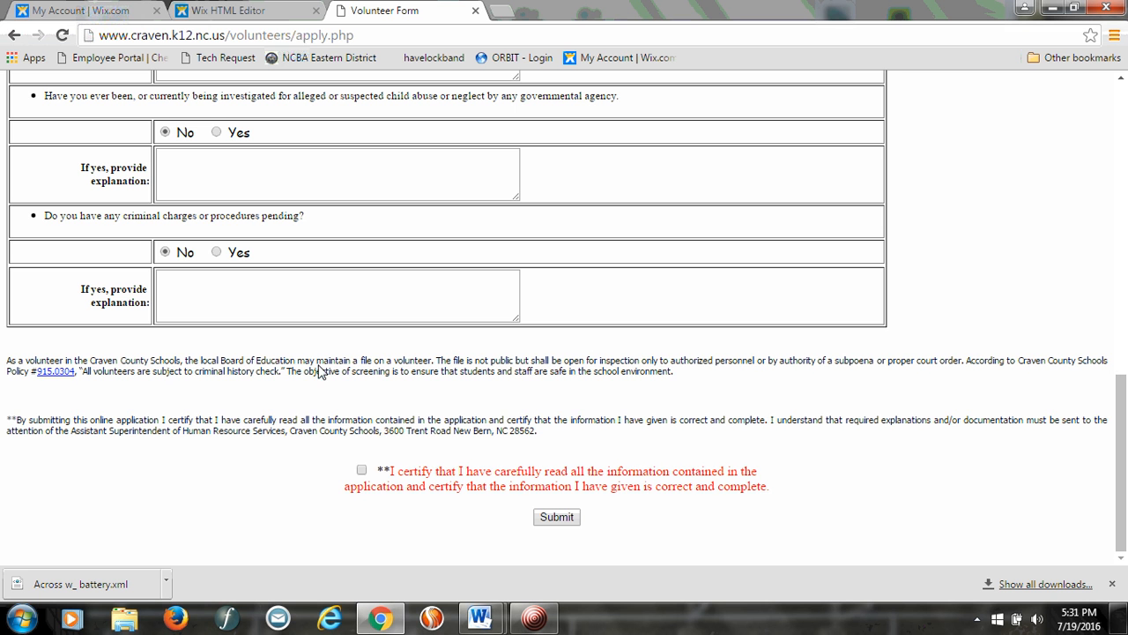
- Tick the certification checkbox and submit the volunteer application
click(361, 468)
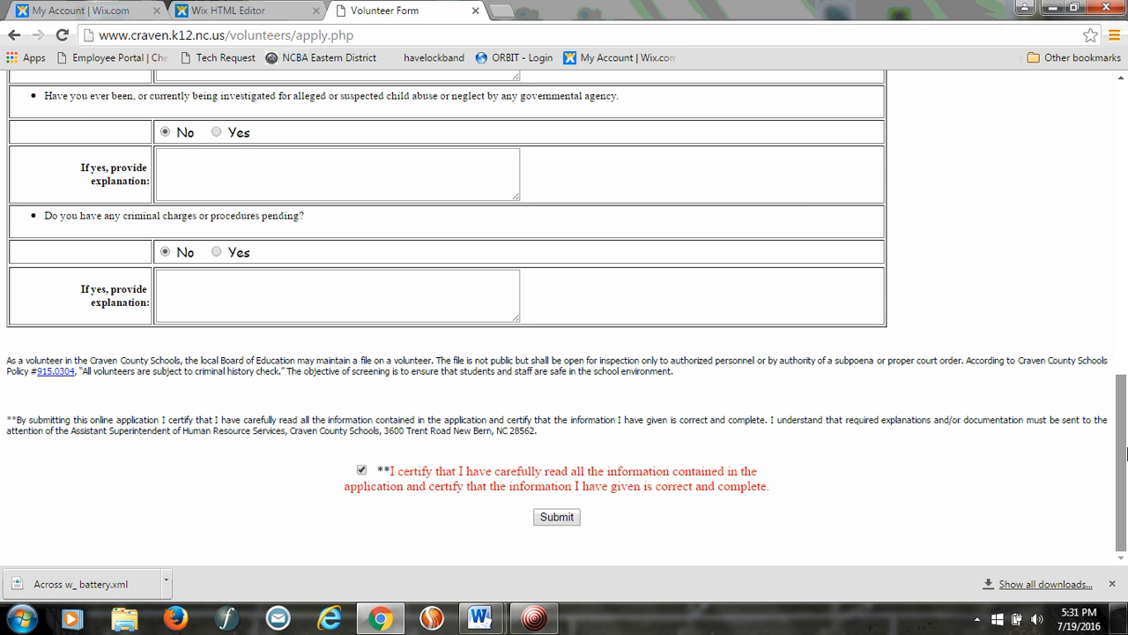
scroll(up, 3)
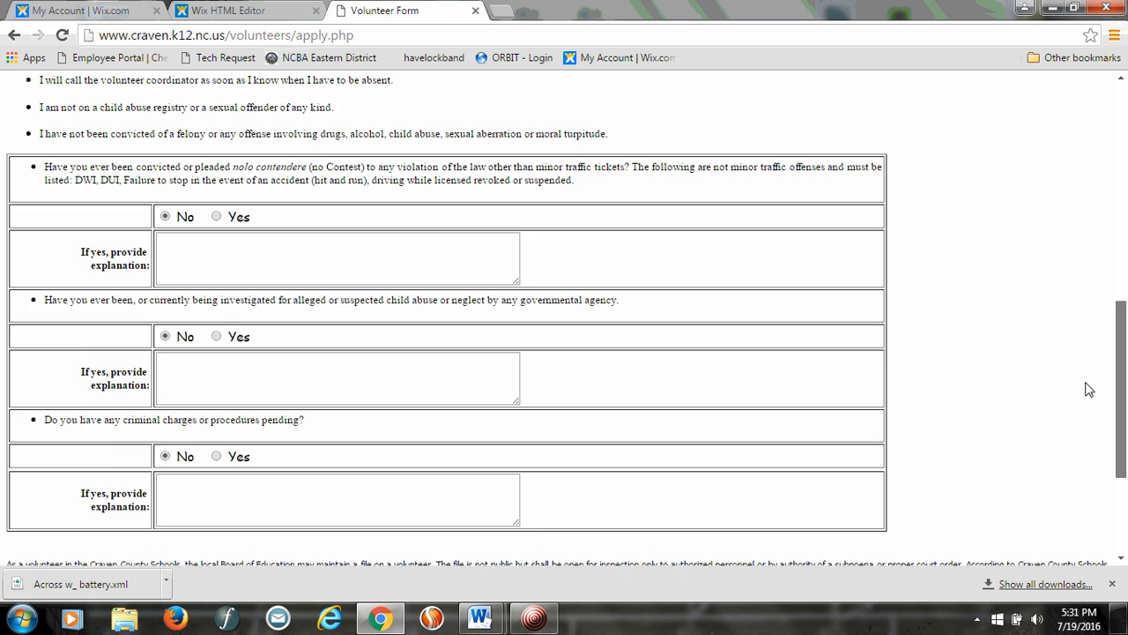
scroll(down, 3)
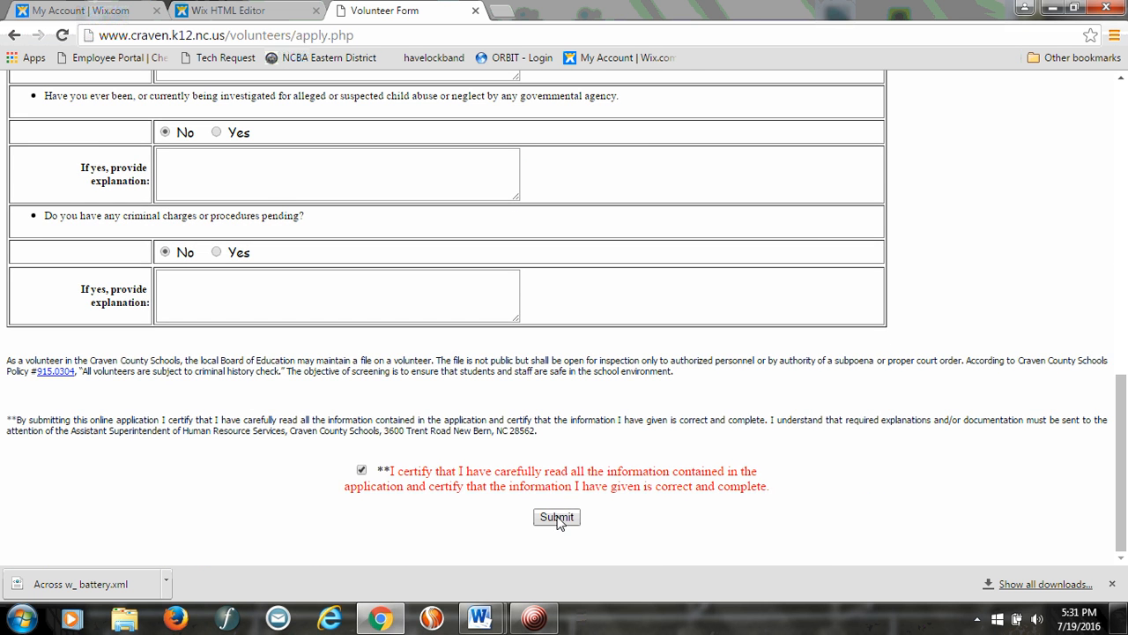
click(557, 518)
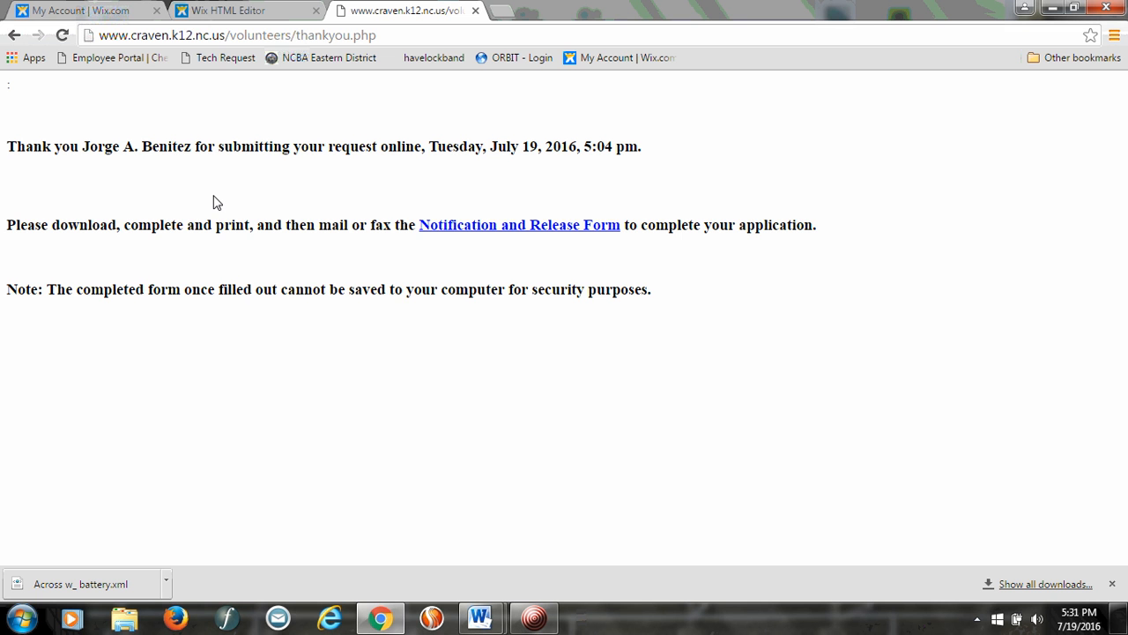
mouse_move(356, 208)
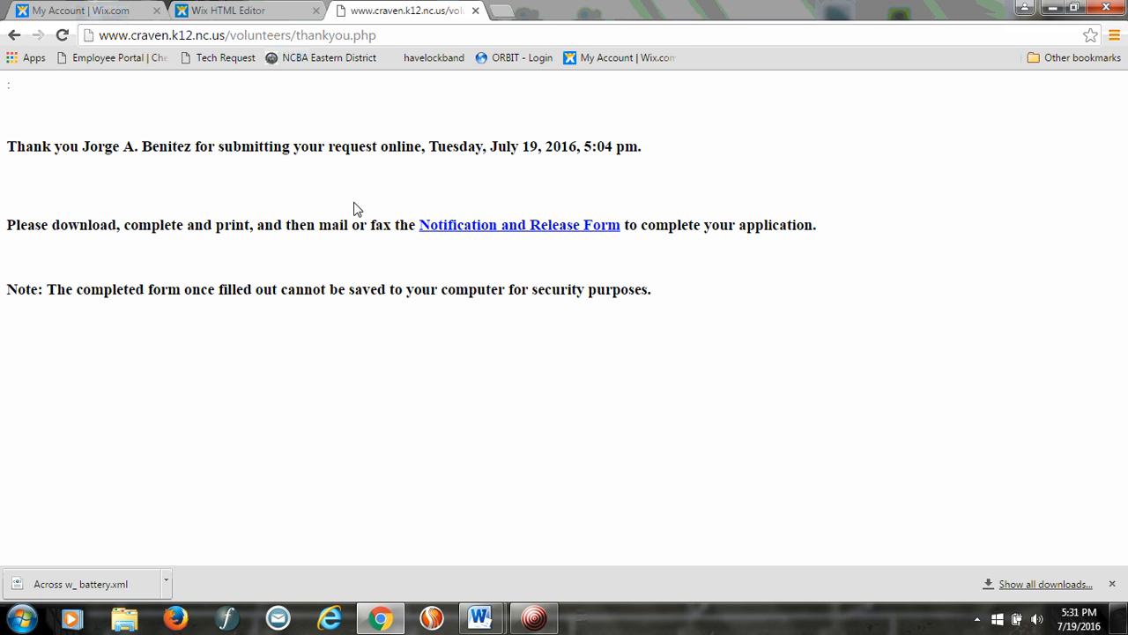
mouse_move(497, 222)
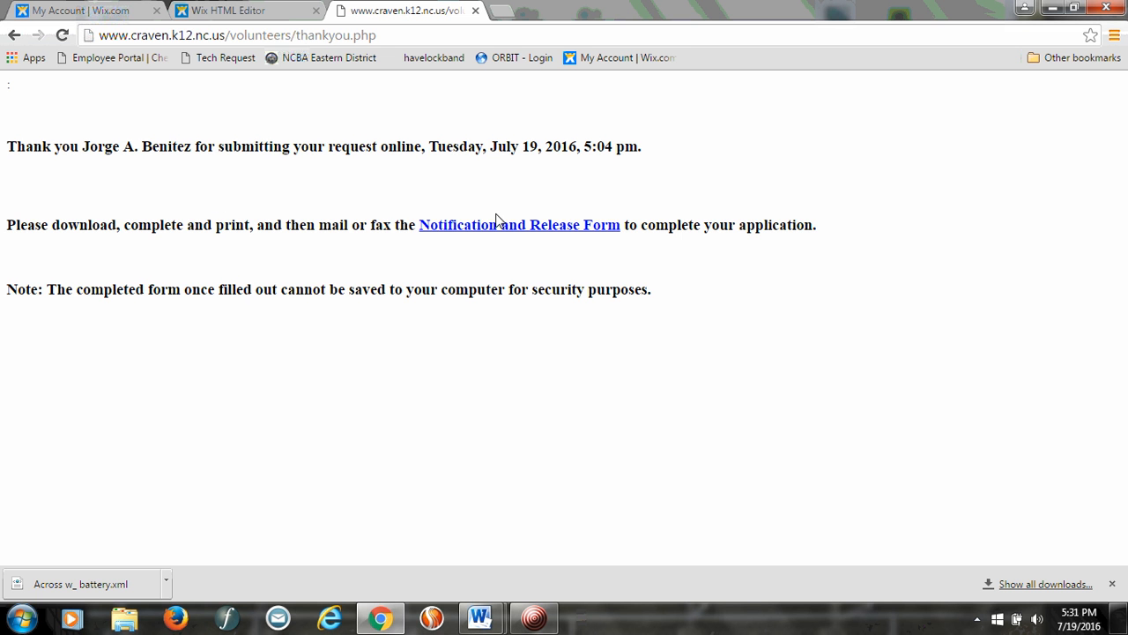
mouse_move(97, 243)
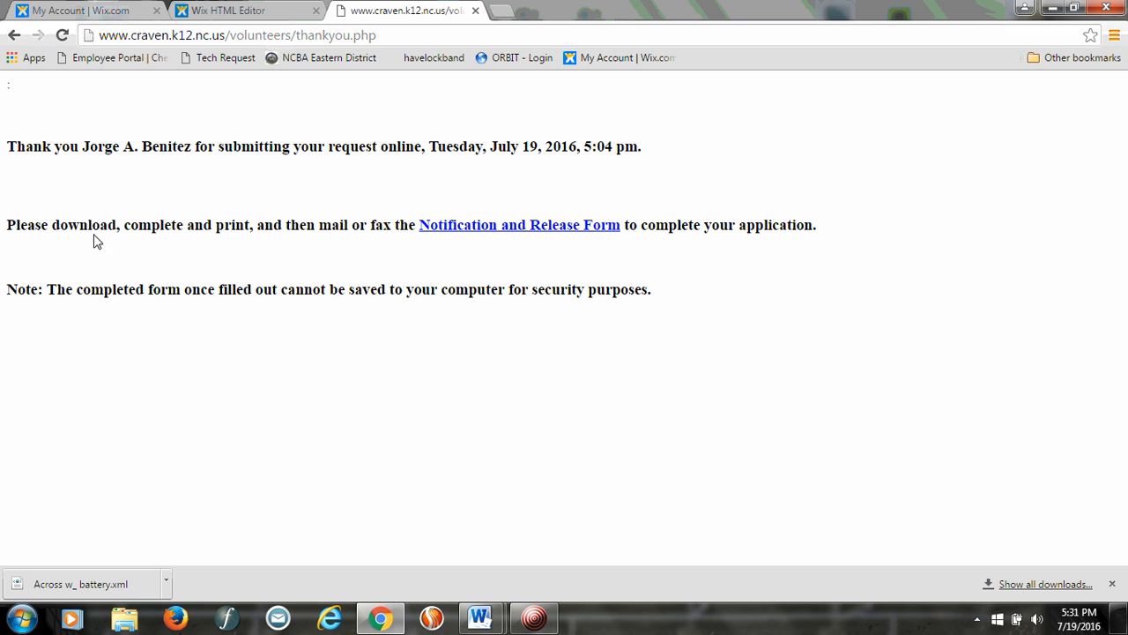
mouse_move(370, 254)
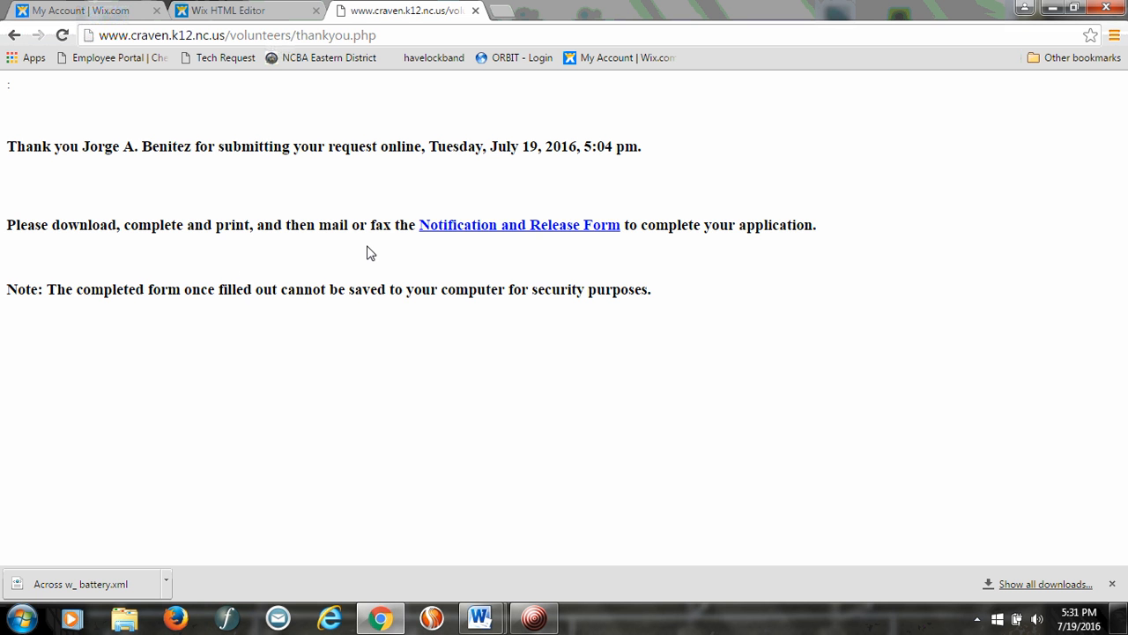
mouse_move(518, 226)
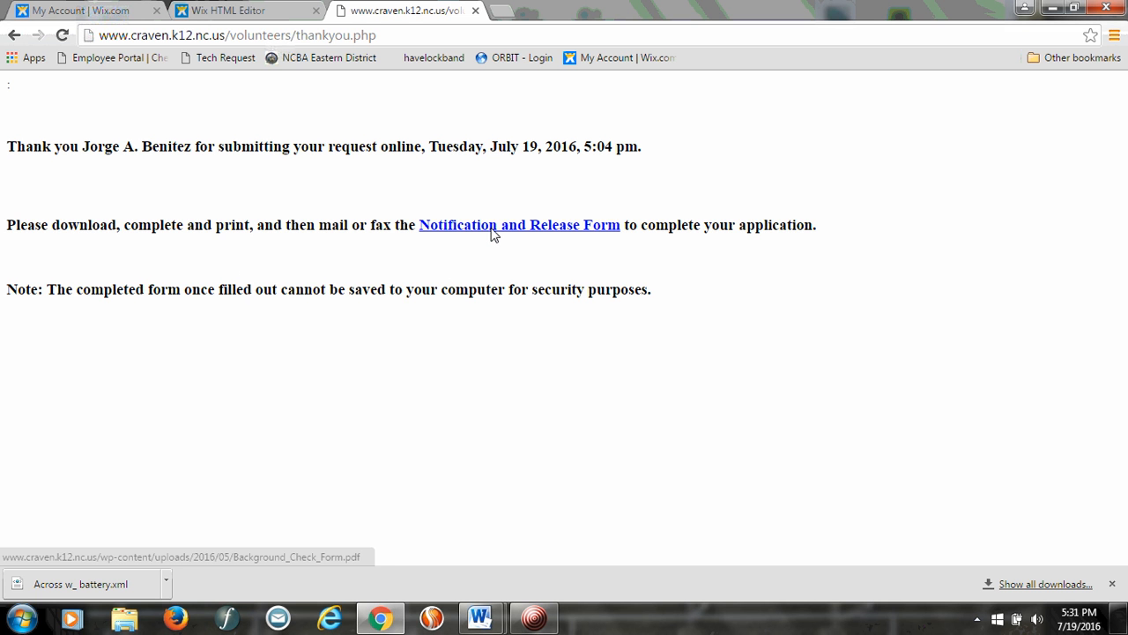
- Open the Notification and Release Form PDF from the thank-you page link
click(519, 226)
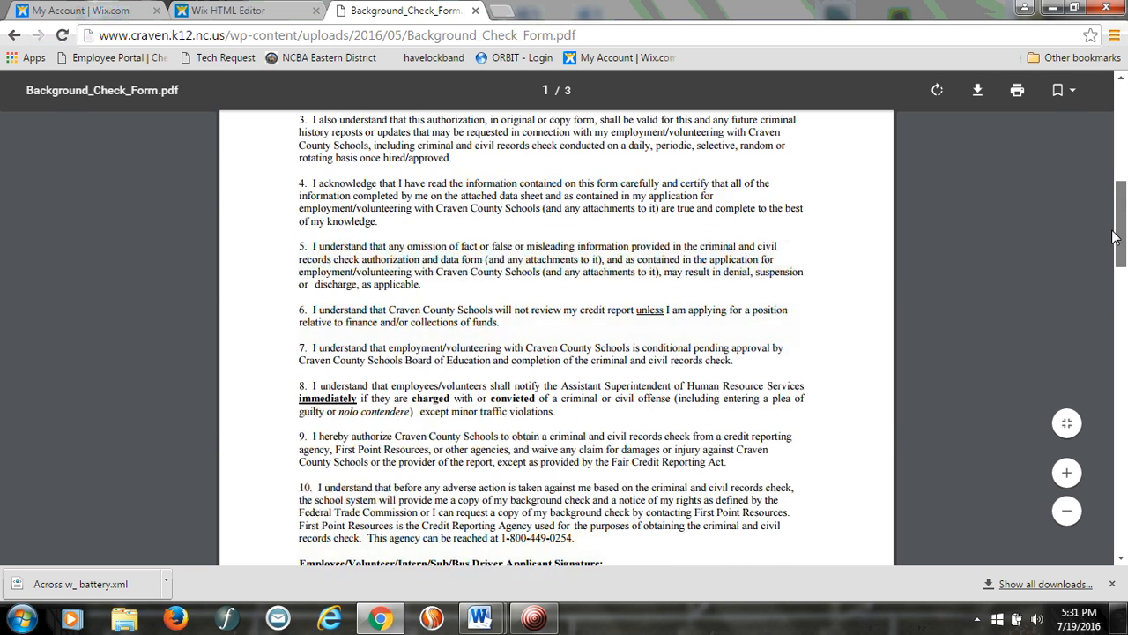
- Scroll through the three-page form and bring up its print preview
scroll(down, 3)
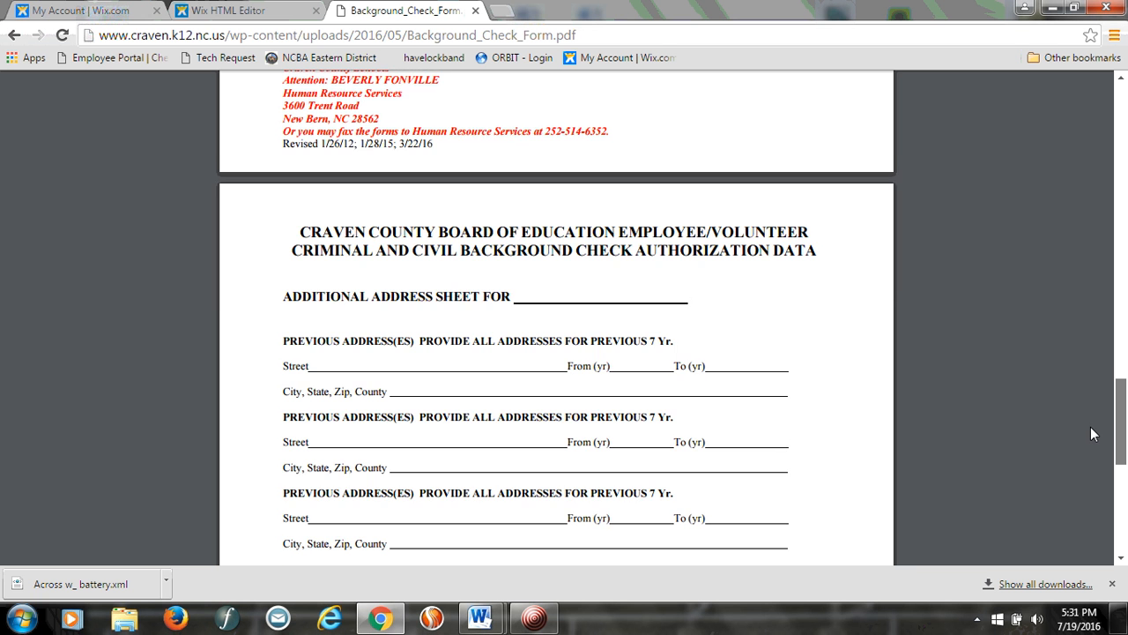
scroll(down, 3)
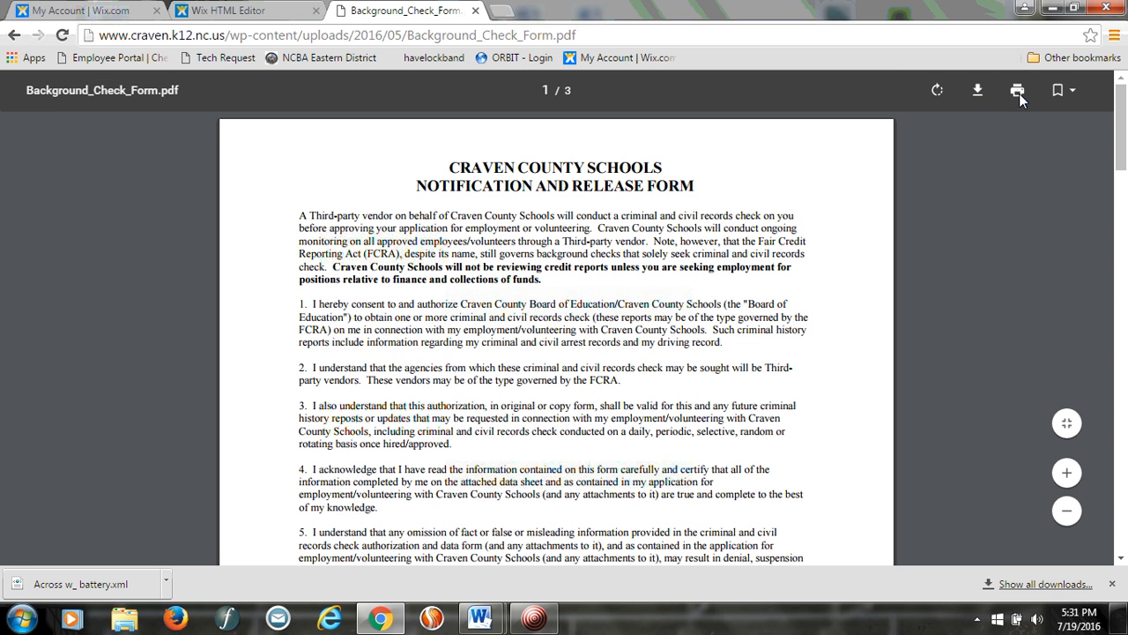
click(1017, 90)
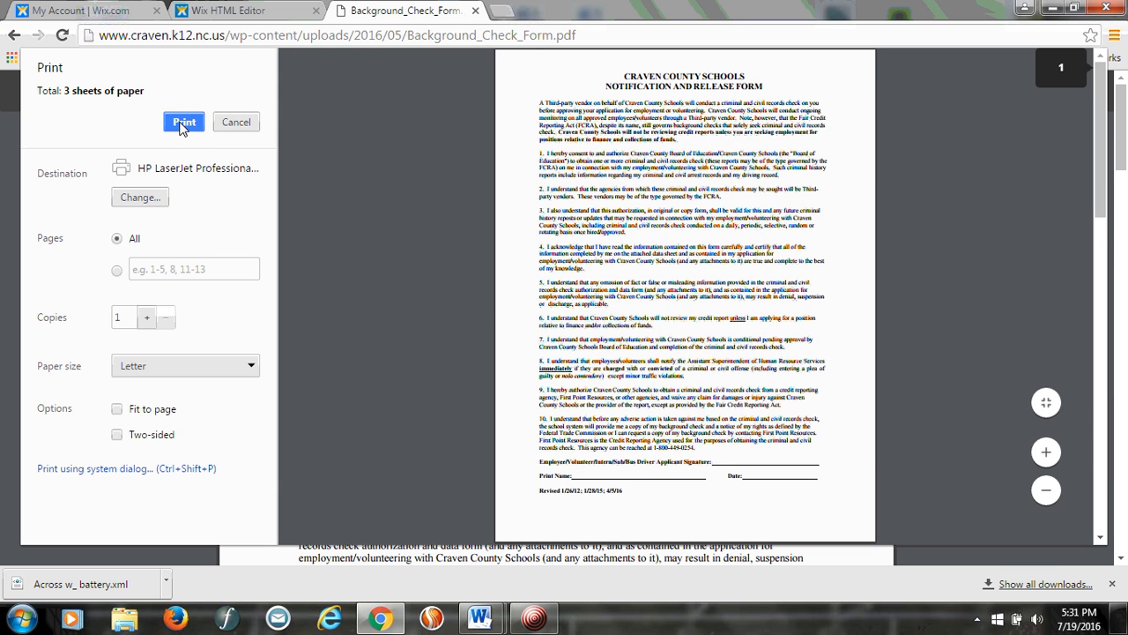
- View print destinations, cancel, close the PDF tab and minimize Chrome to the desktop
click(140, 198)
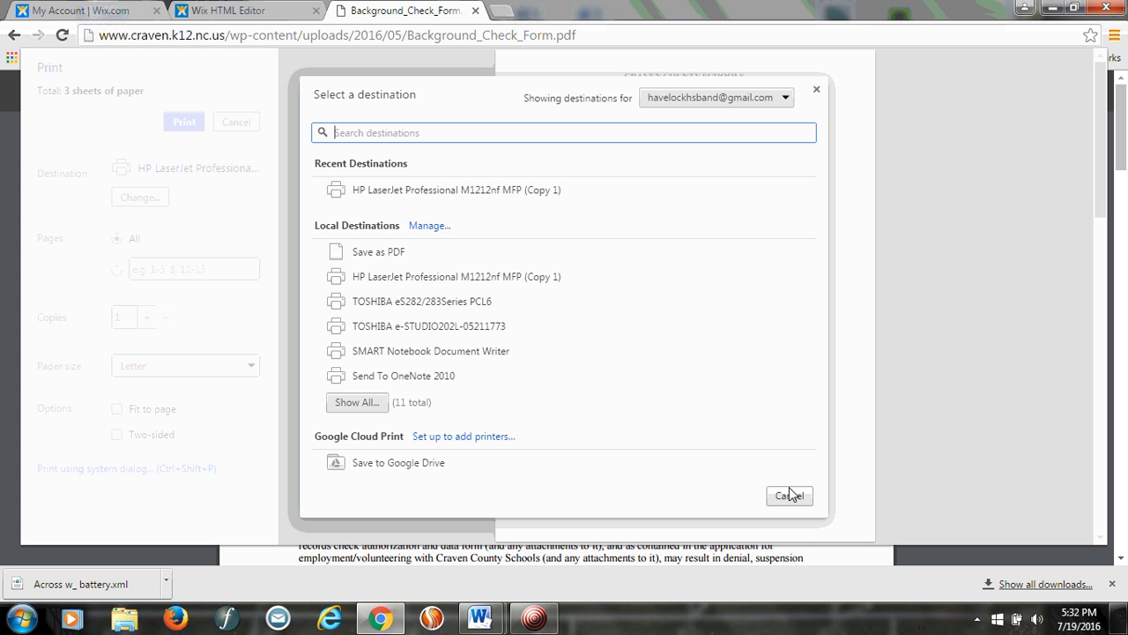
click(789, 495)
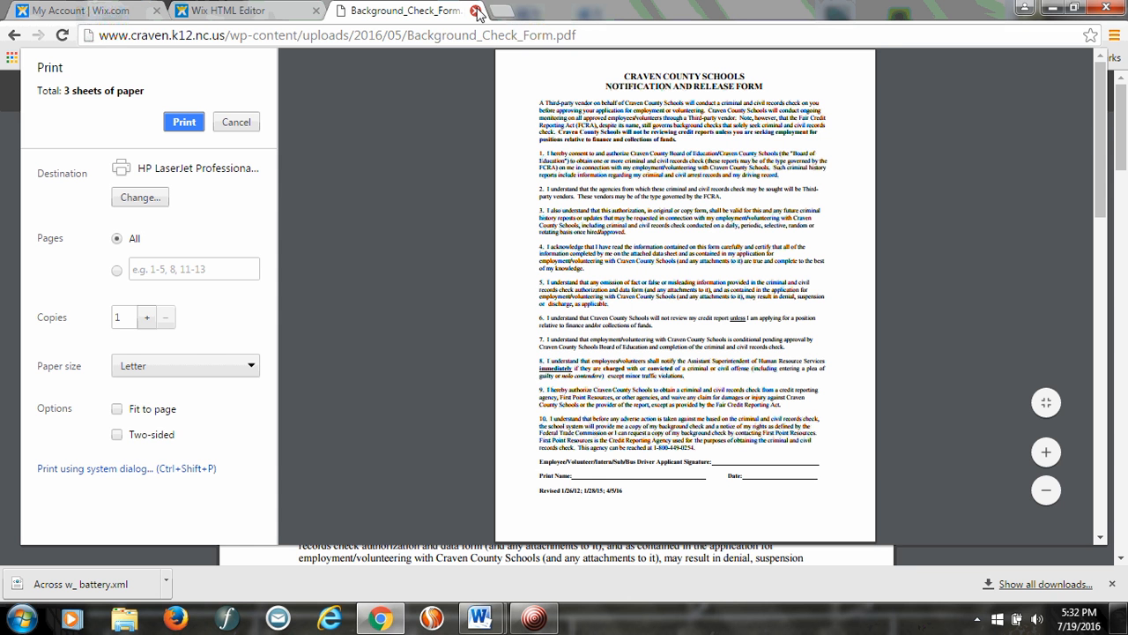
click(479, 10)
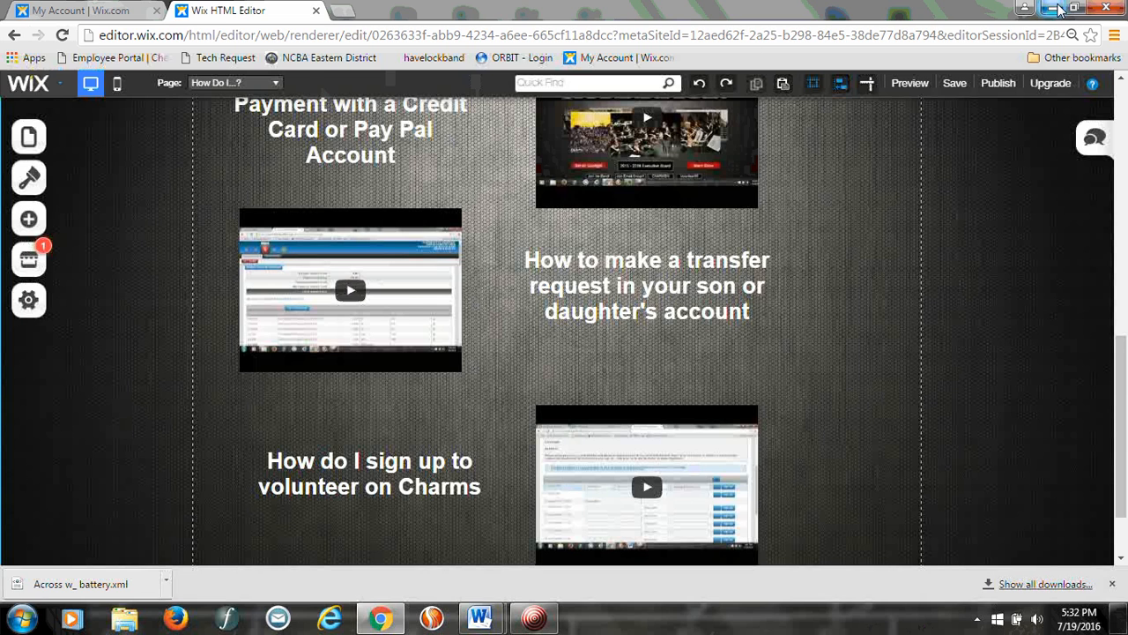
click(1057, 7)
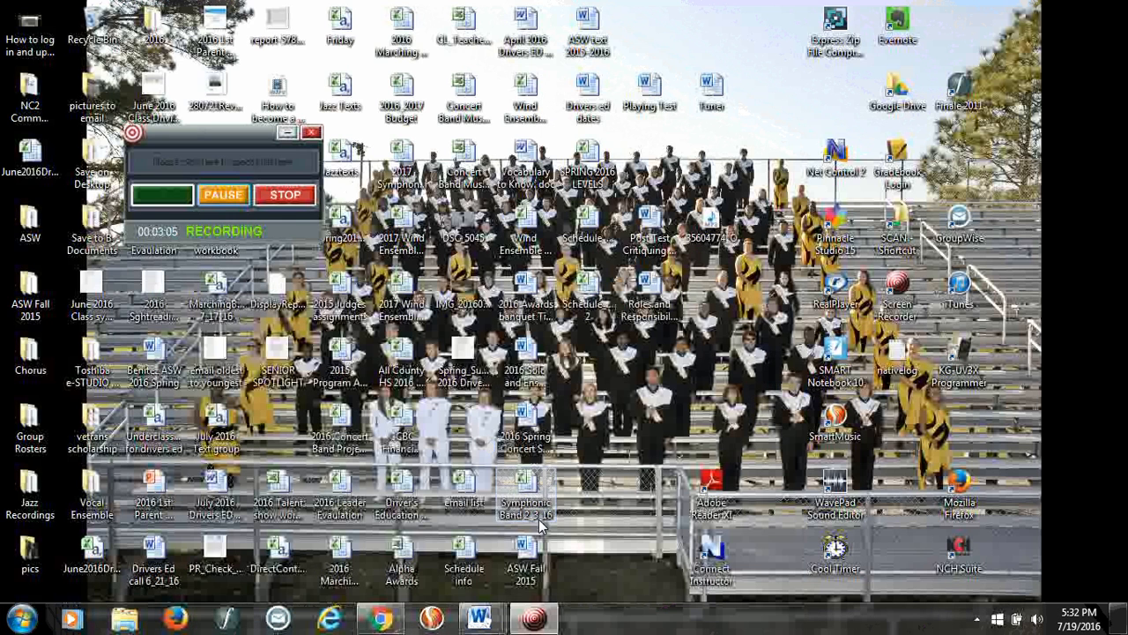